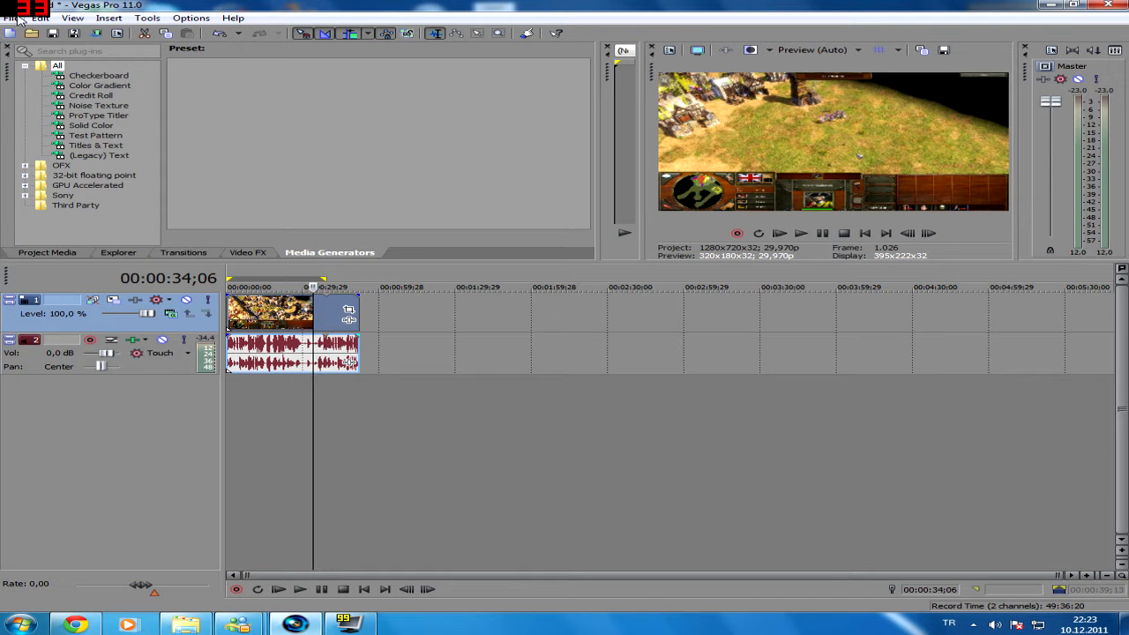
# Bring up the YouTube upload window from the File menu and dismiss it without uploading.
pyautogui.click(12, 18)
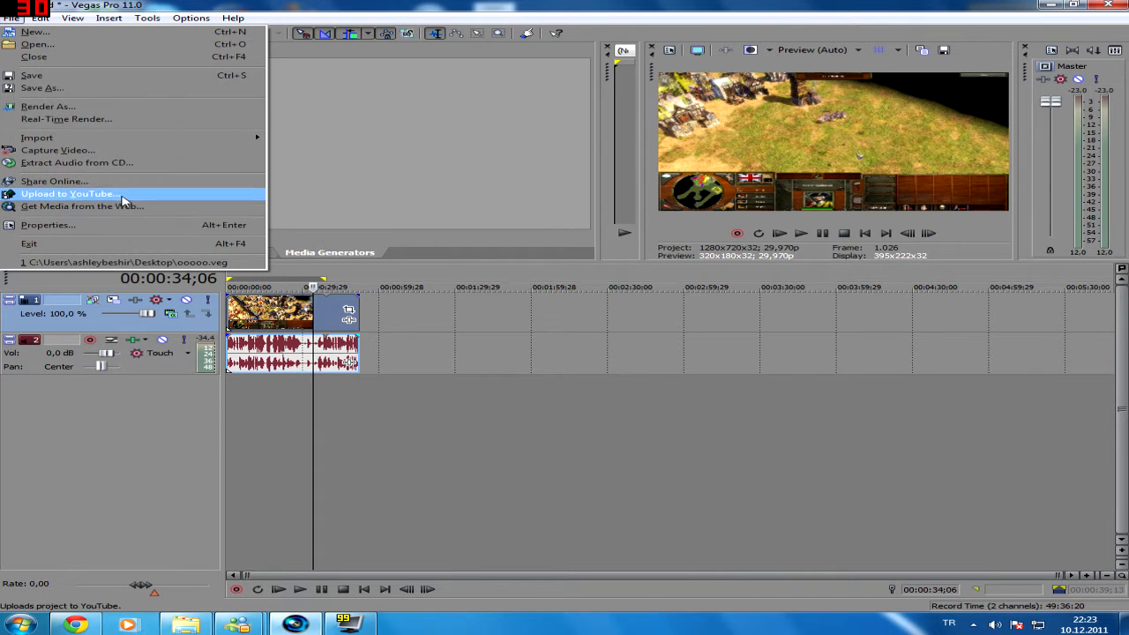
pyautogui.click(69, 192)
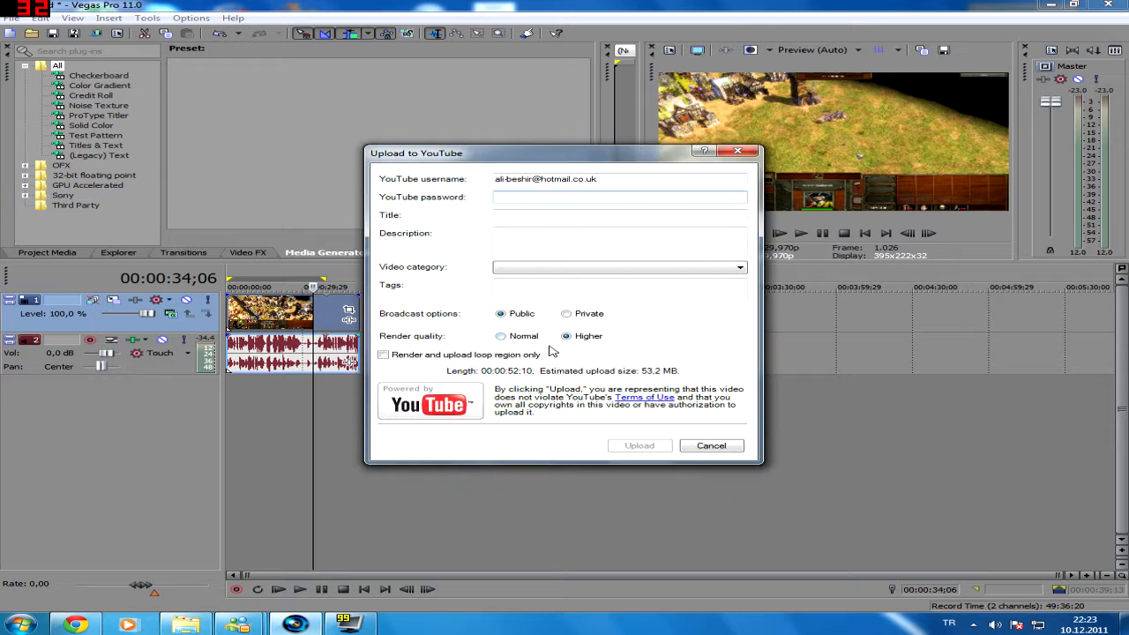
pyautogui.moveTo(416, 152); pyautogui.dragTo(561, 155)
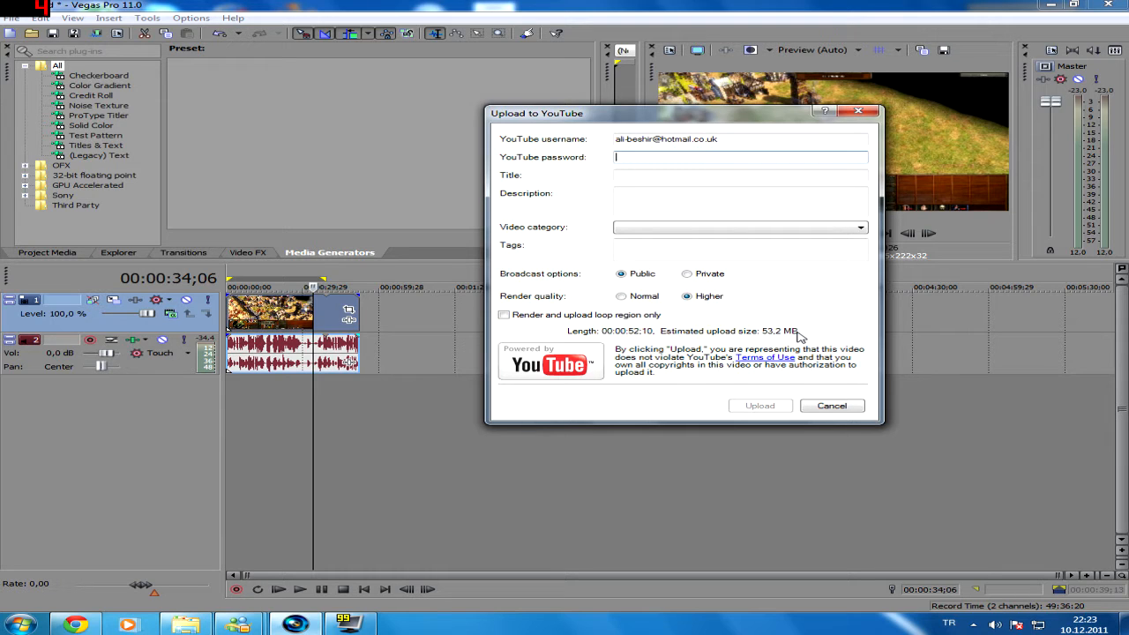
pyautogui.moveTo(787, 339)
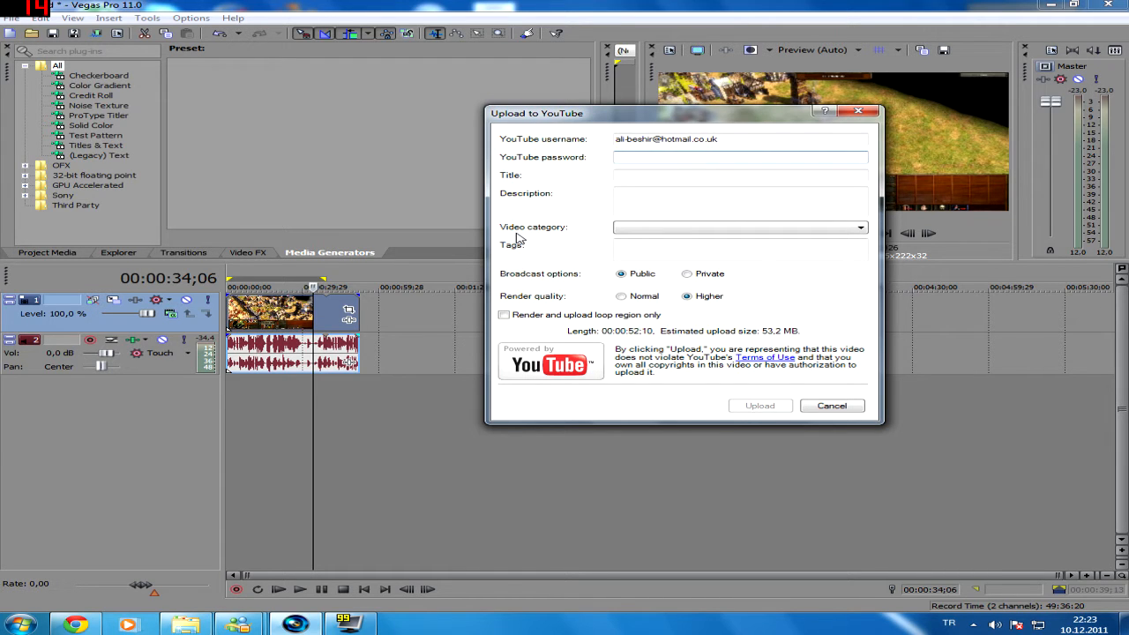
pyautogui.moveTo(787, 337)
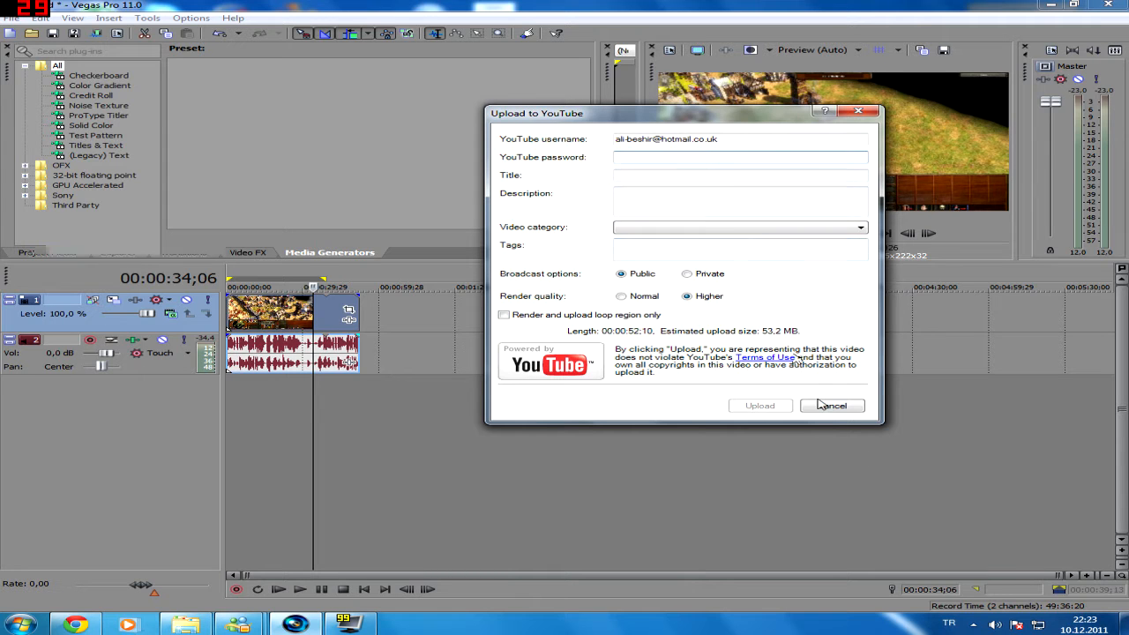
pyautogui.click(832, 404)
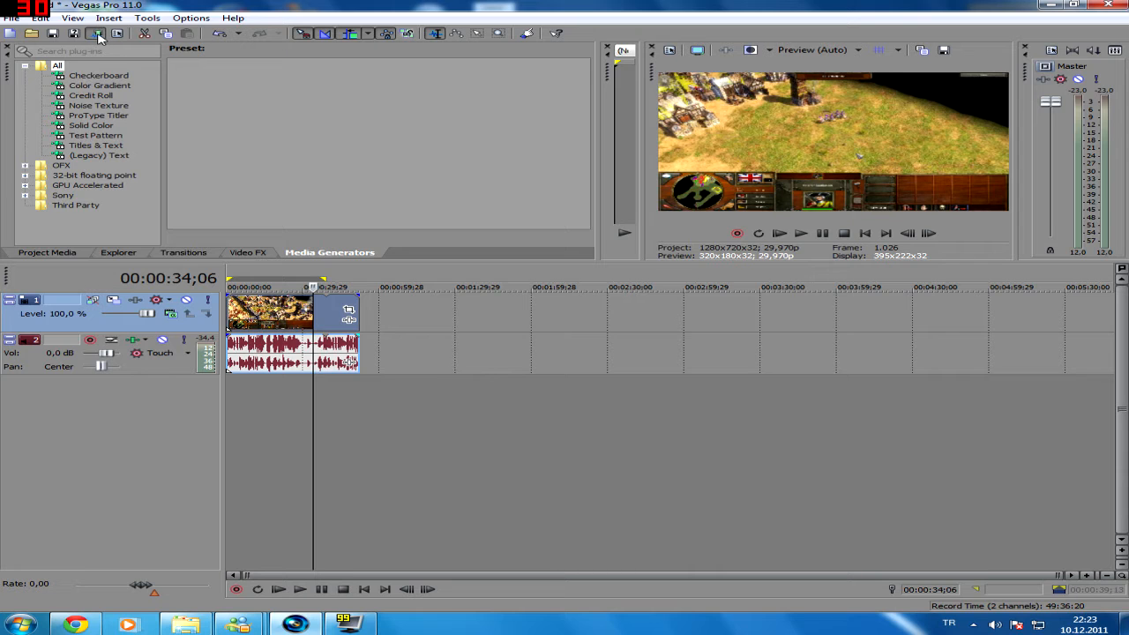
# In Render As, expand Windows Media Video V11 and choose the myrecordk template.
pyautogui.click(102, 31)
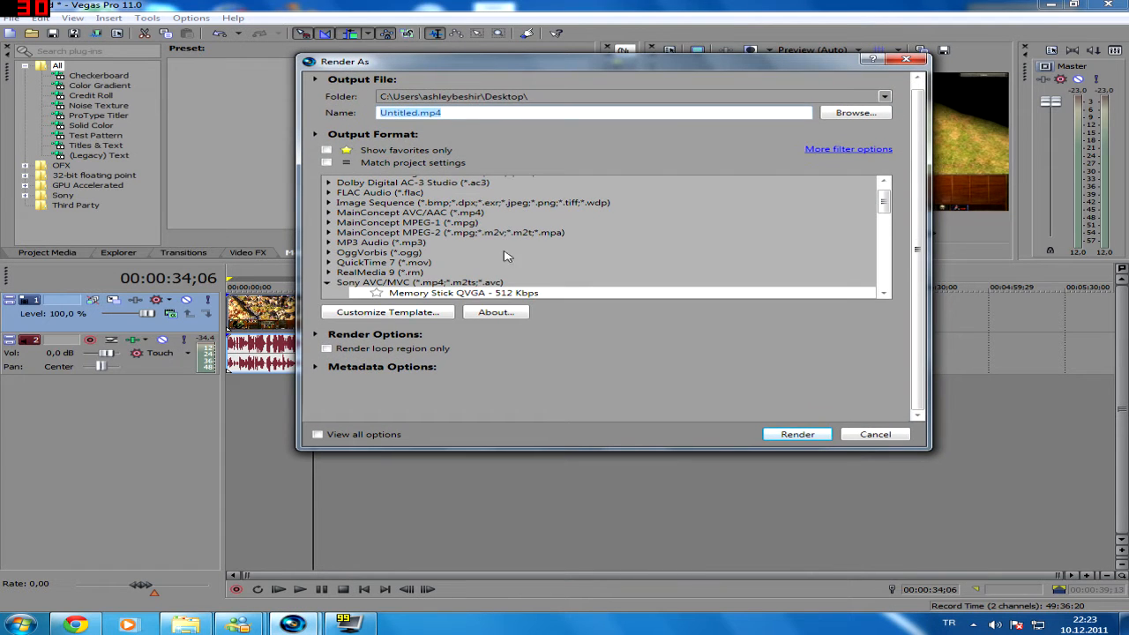
pyautogui.click(416, 283)
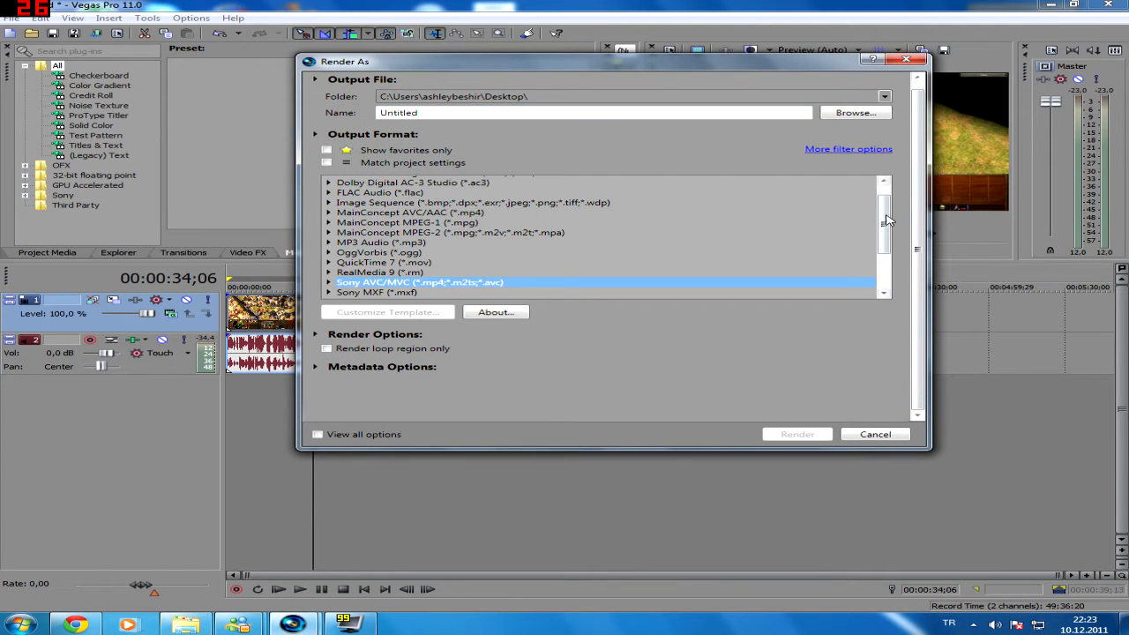
pyautogui.scroll(-3)
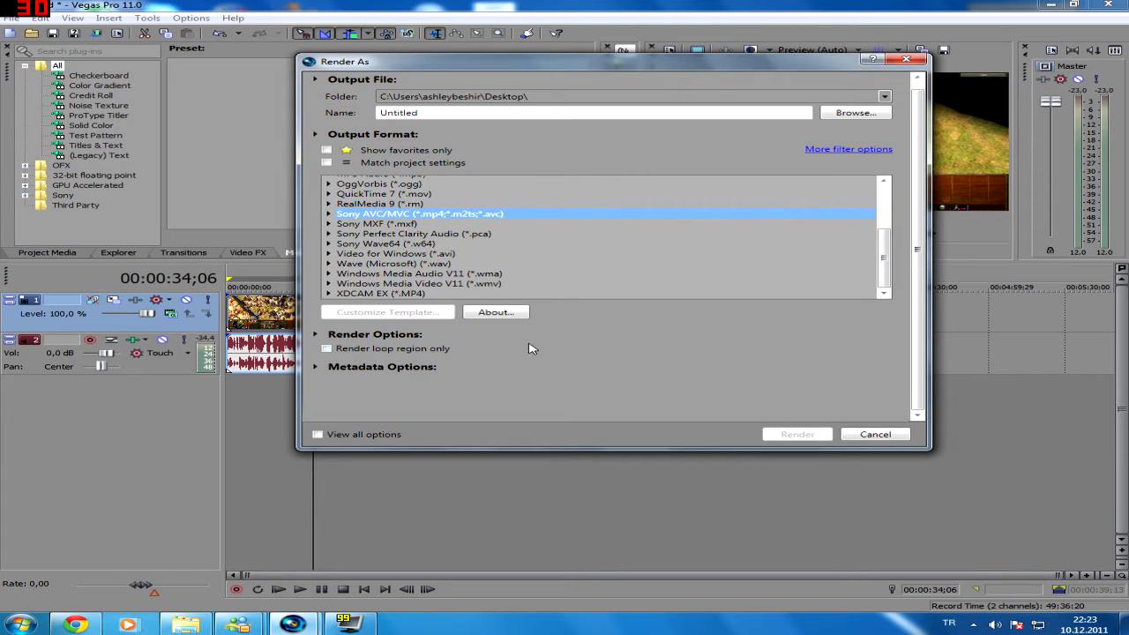
pyautogui.click(420, 282)
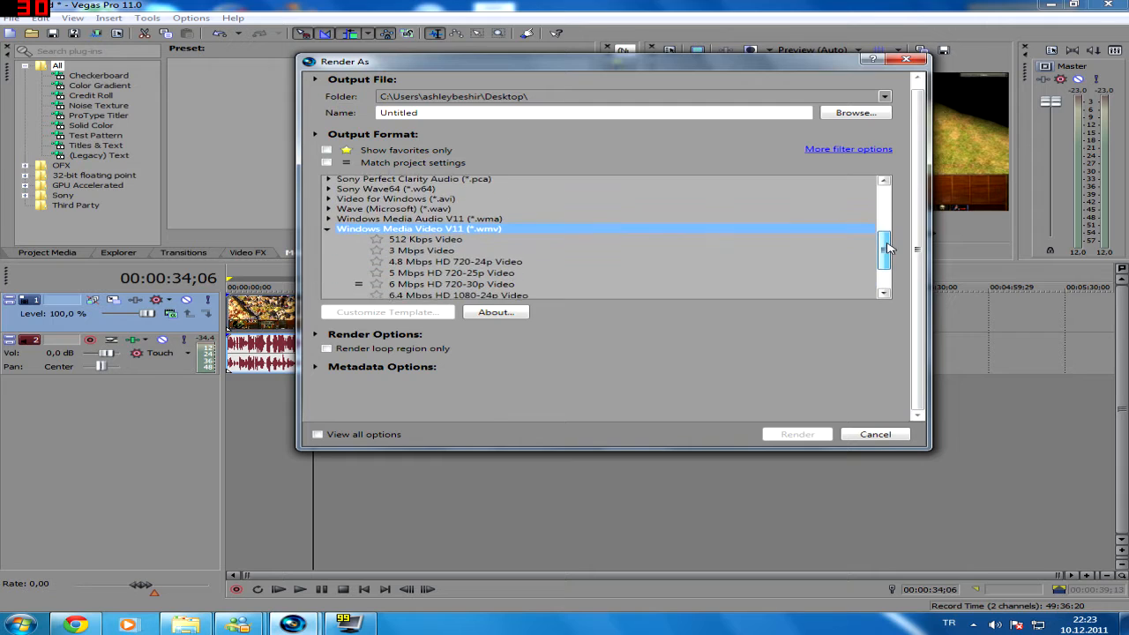
pyautogui.scroll(-3)
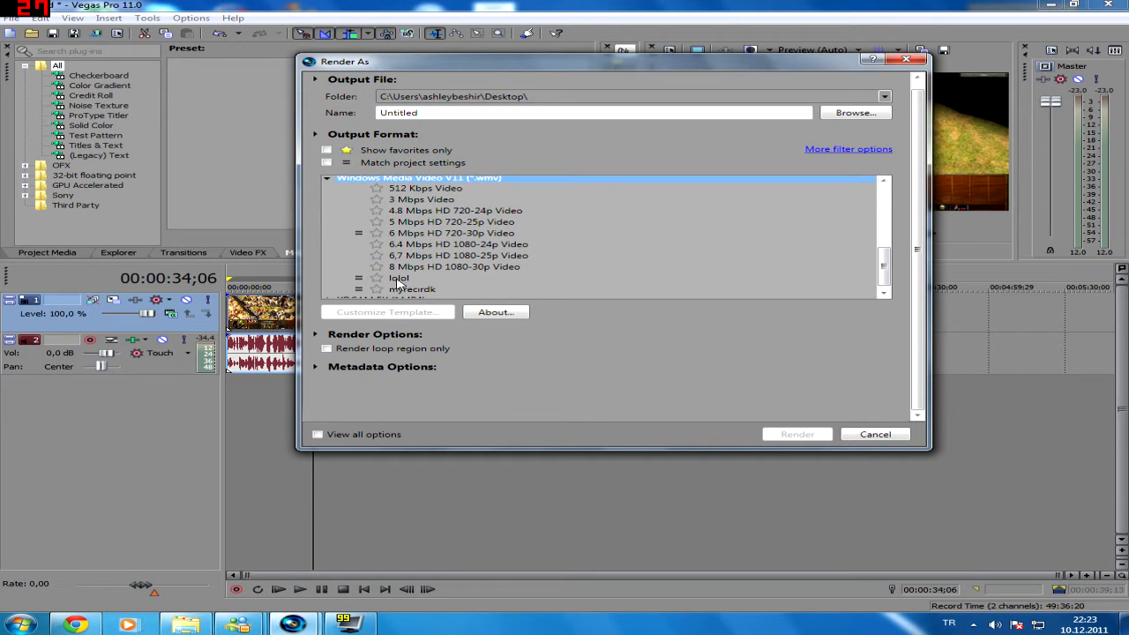
pyautogui.click(399, 279)
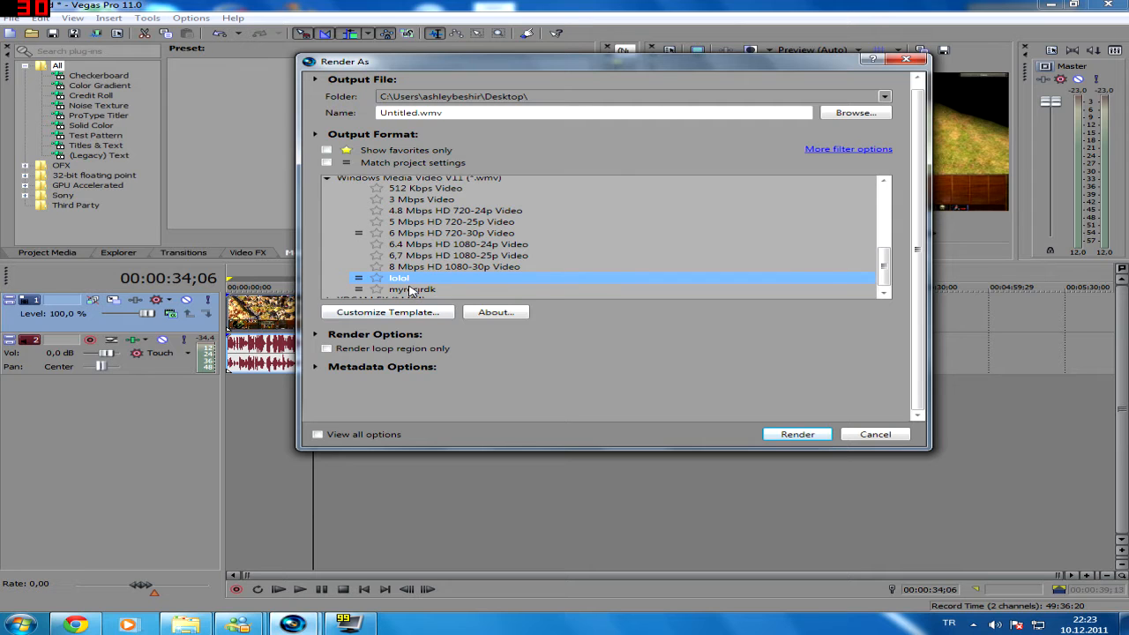
pyautogui.click(411, 289)
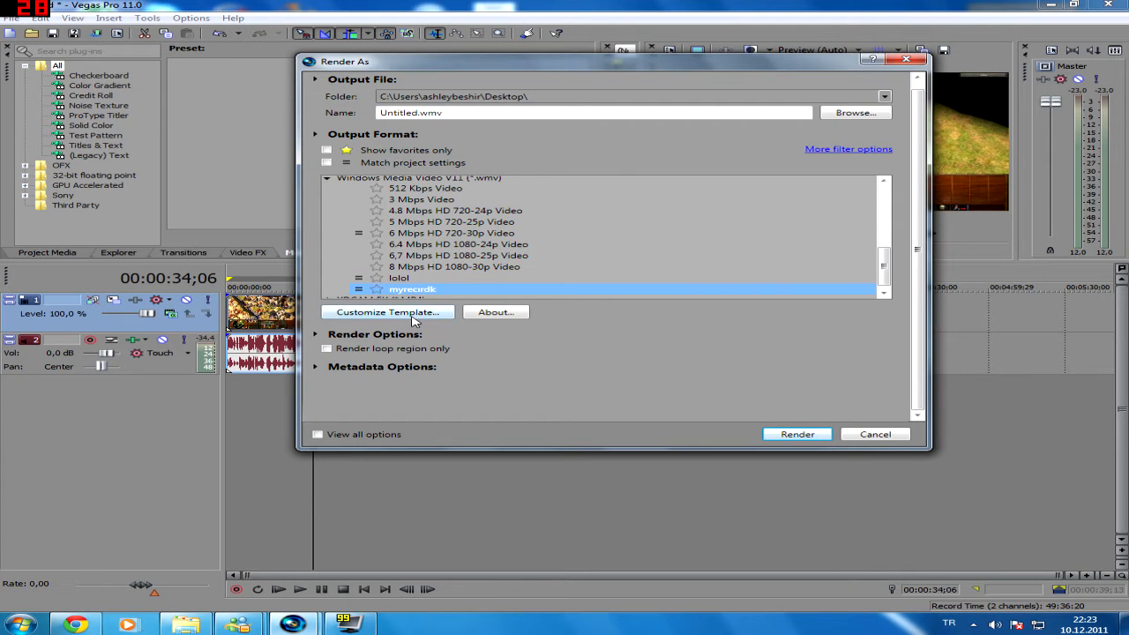
# Customise the template's audio to Quality VBR, VBR Quality 98, 44 kHz stereo.
pyautogui.click(387, 311)
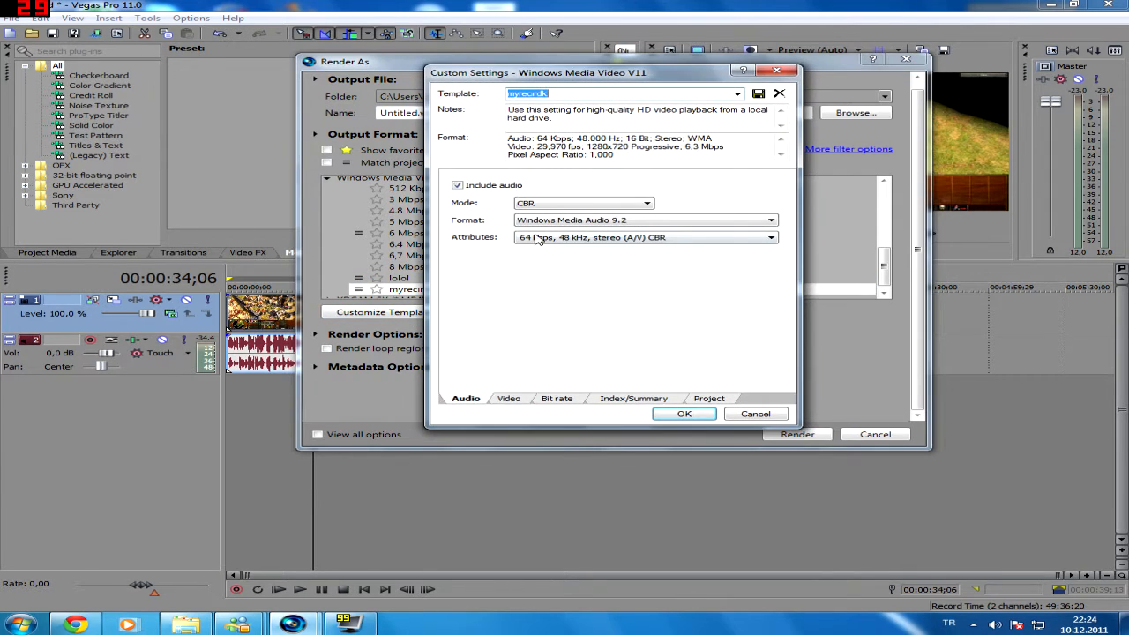
pyautogui.click(646, 203)
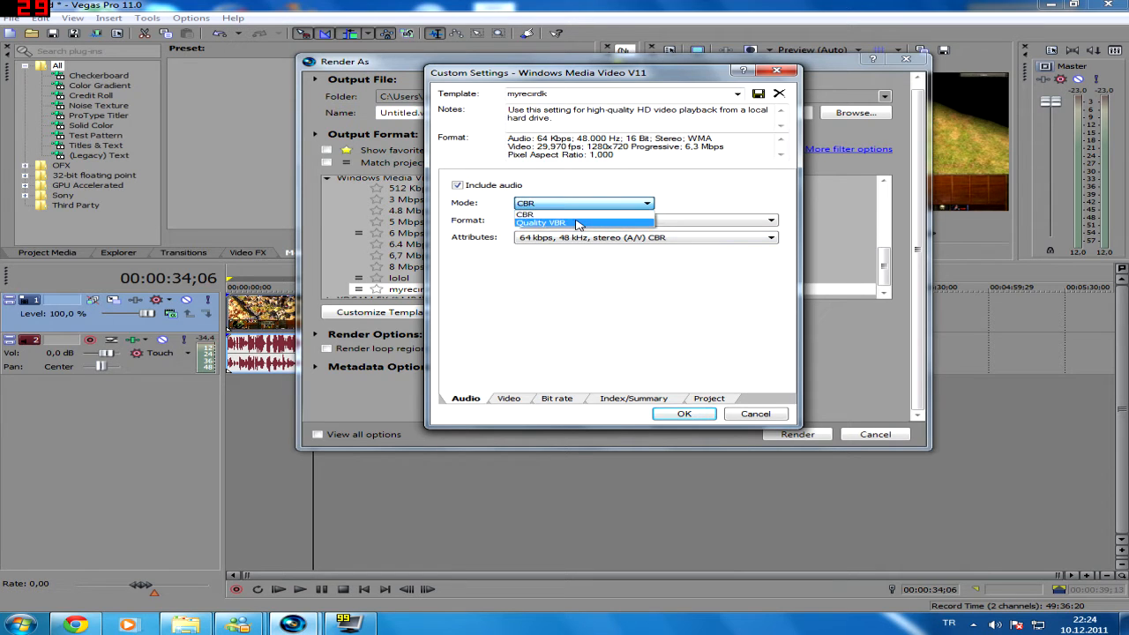
pyautogui.click(554, 222)
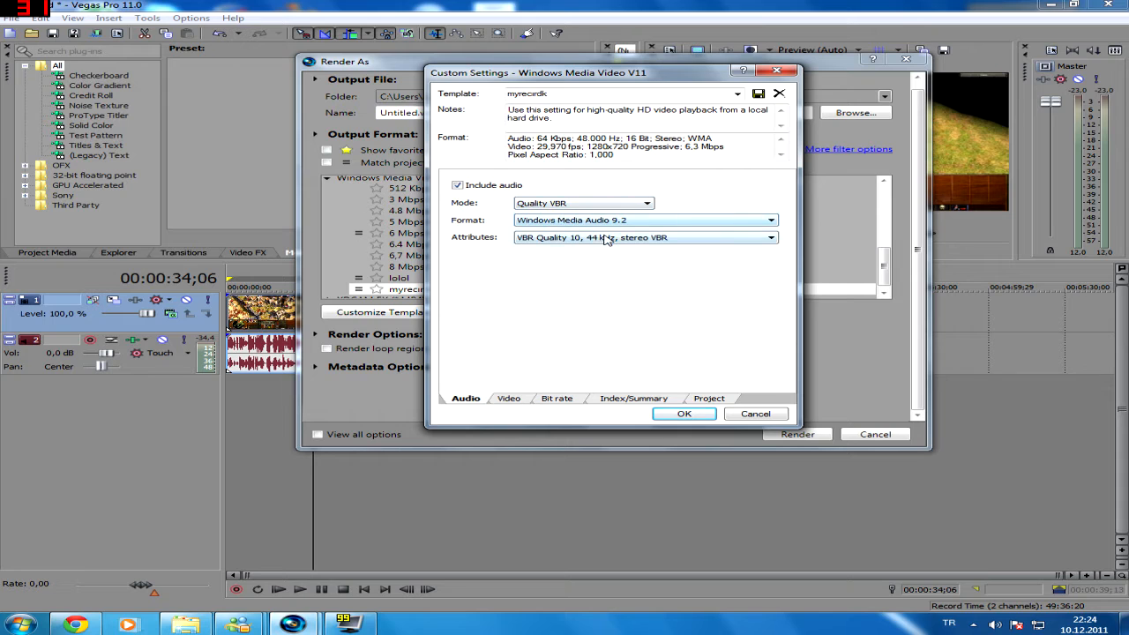
pyautogui.click(769, 237)
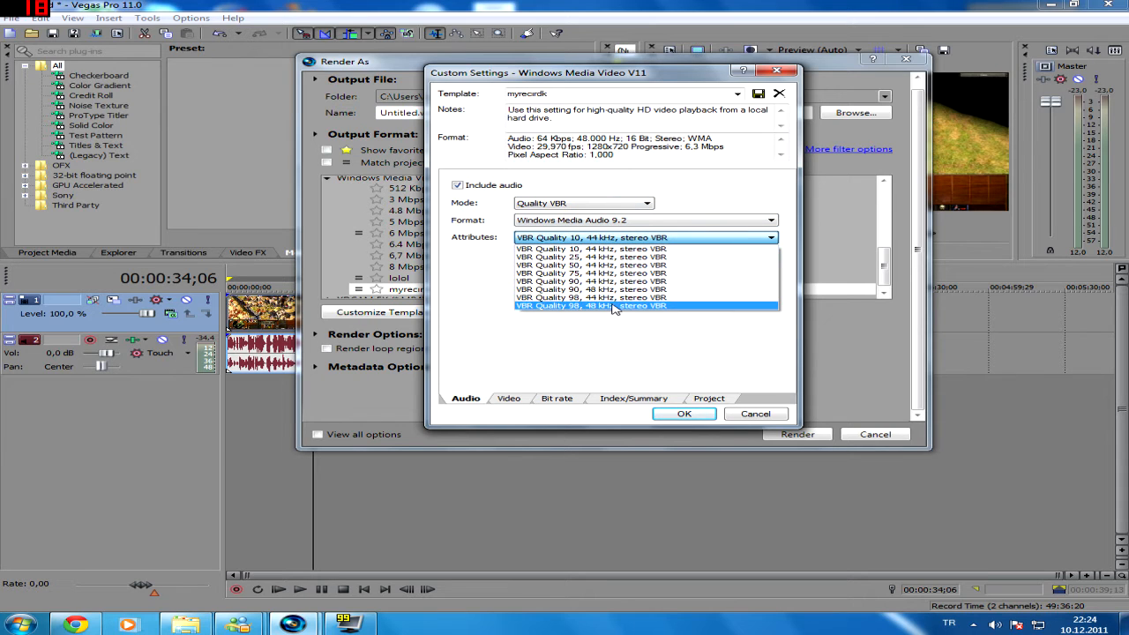
pyautogui.click(589, 307)
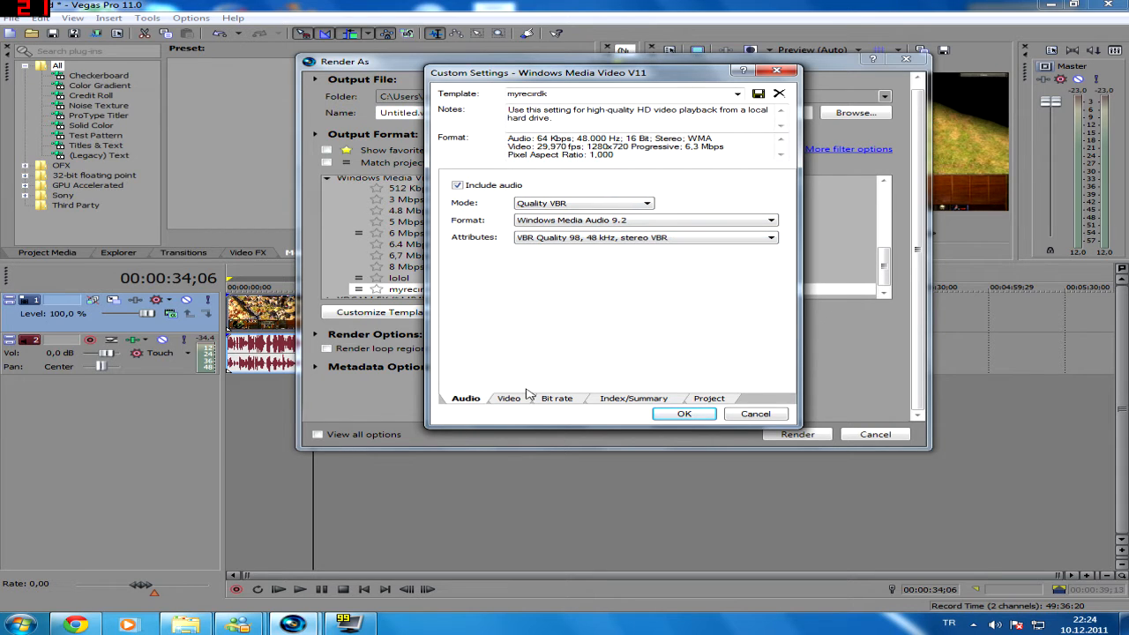
pyautogui.click(508, 399)
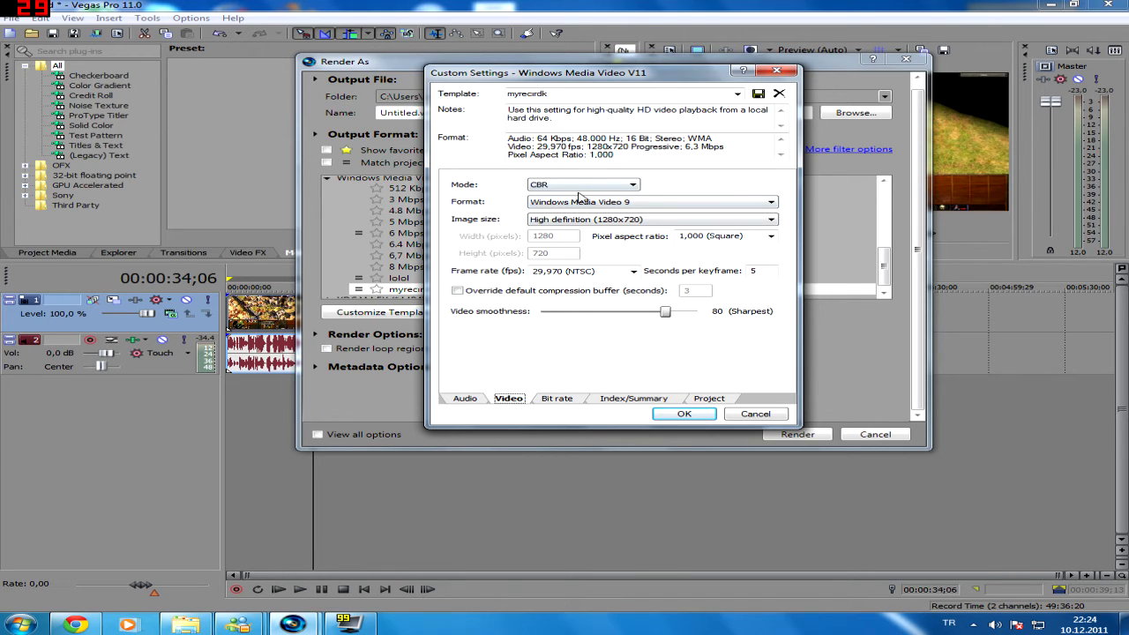
pyautogui.moveTo(584, 395)
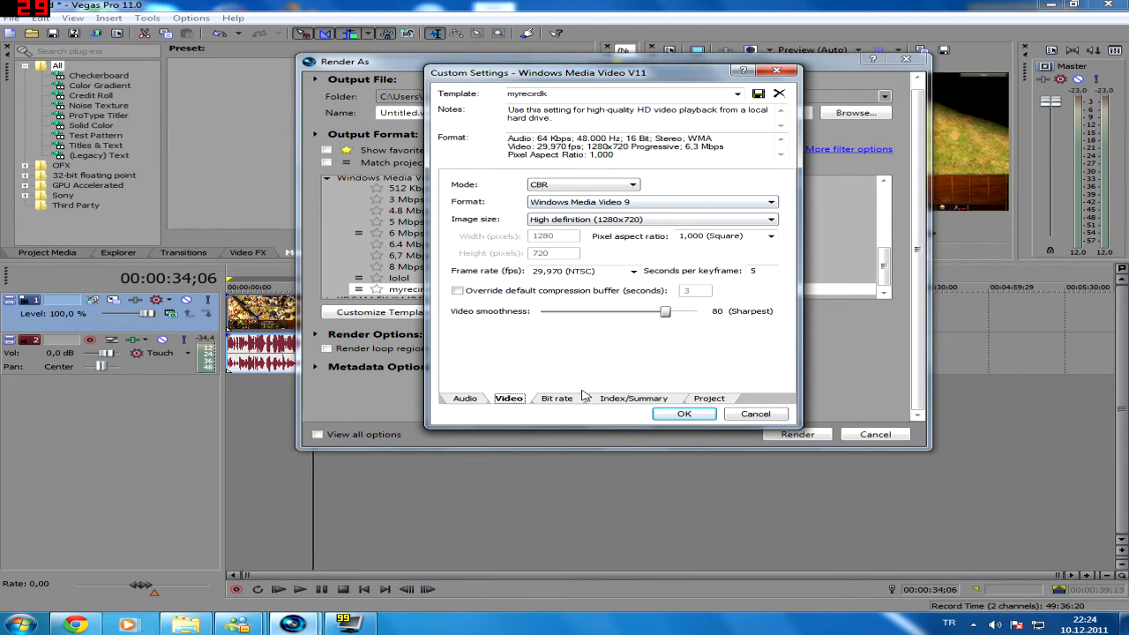
pyautogui.moveTo(568, 410)
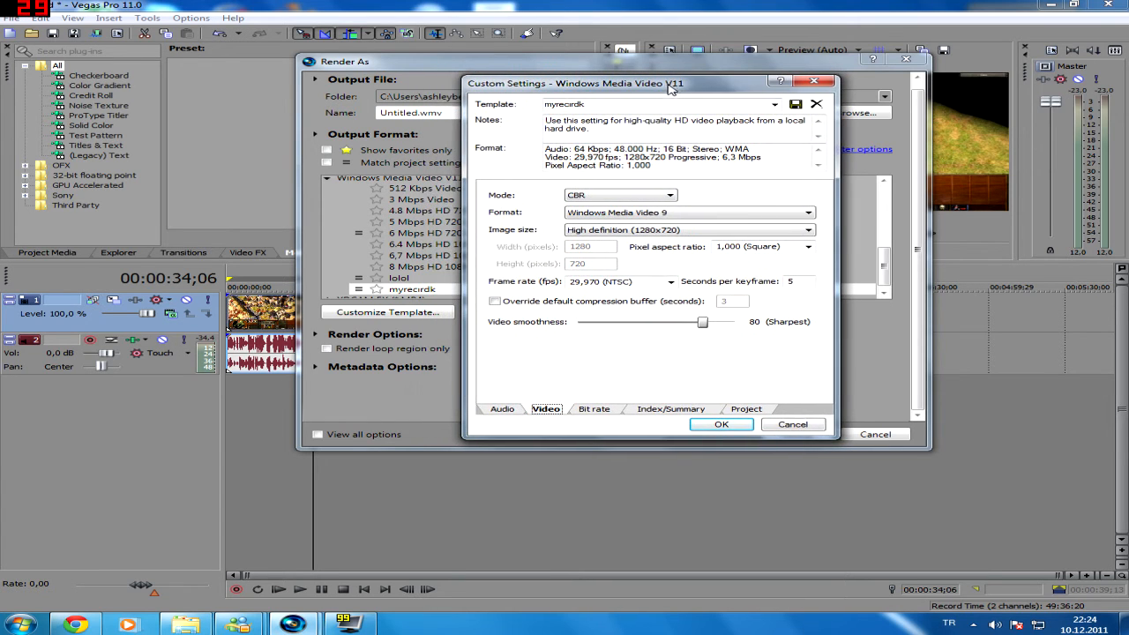
# Review bit rate and project settings (1280x720, Best quality) and accept the template.
pyautogui.click(593, 409)
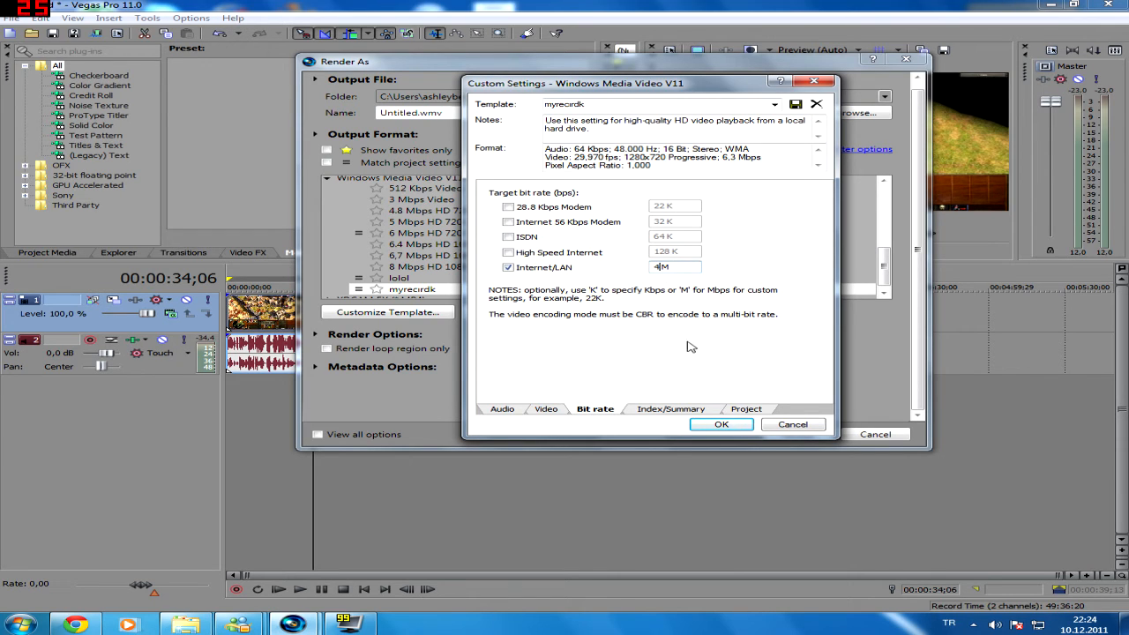
pyautogui.click(747, 409)
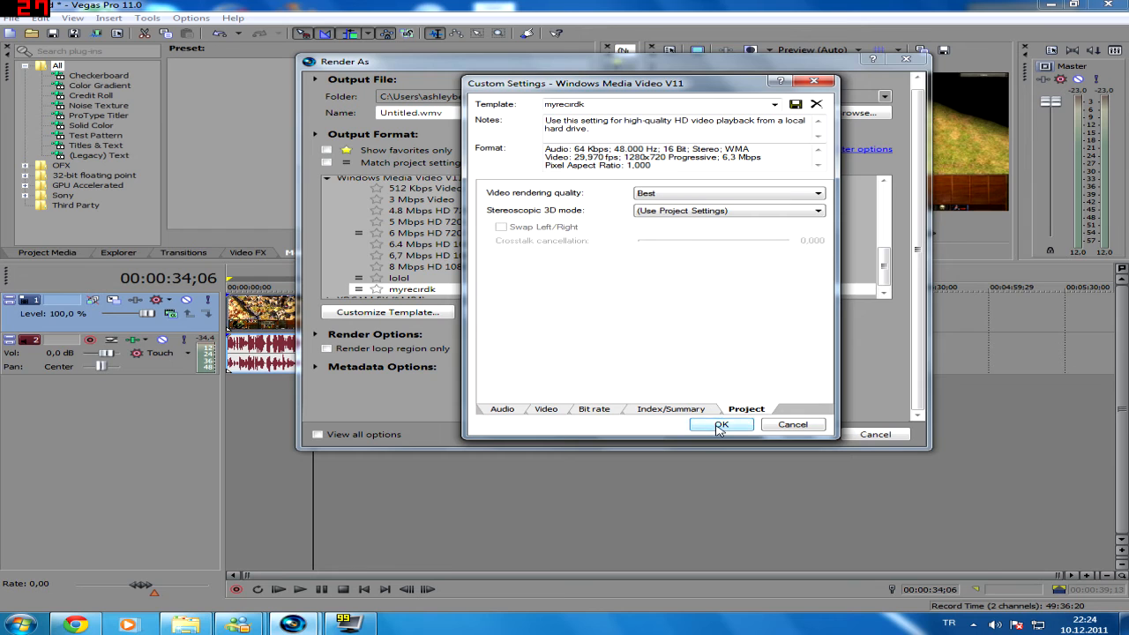
pyautogui.click(720, 423)
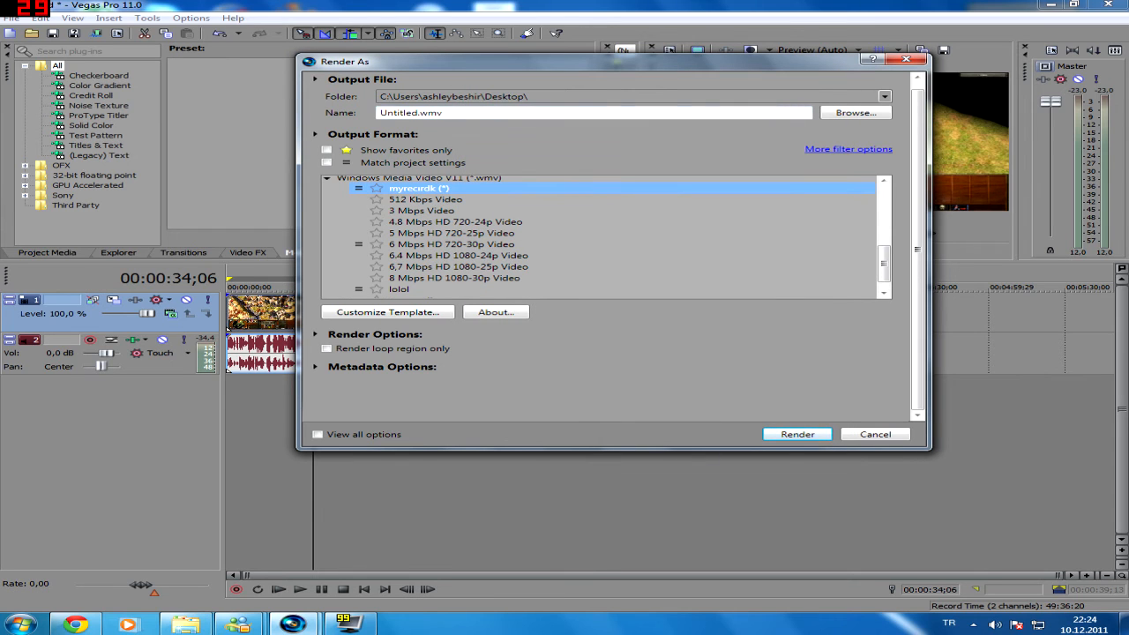
# Cancel rendering, check project video and audio properties, and close without changes.
pyautogui.click(875, 434)
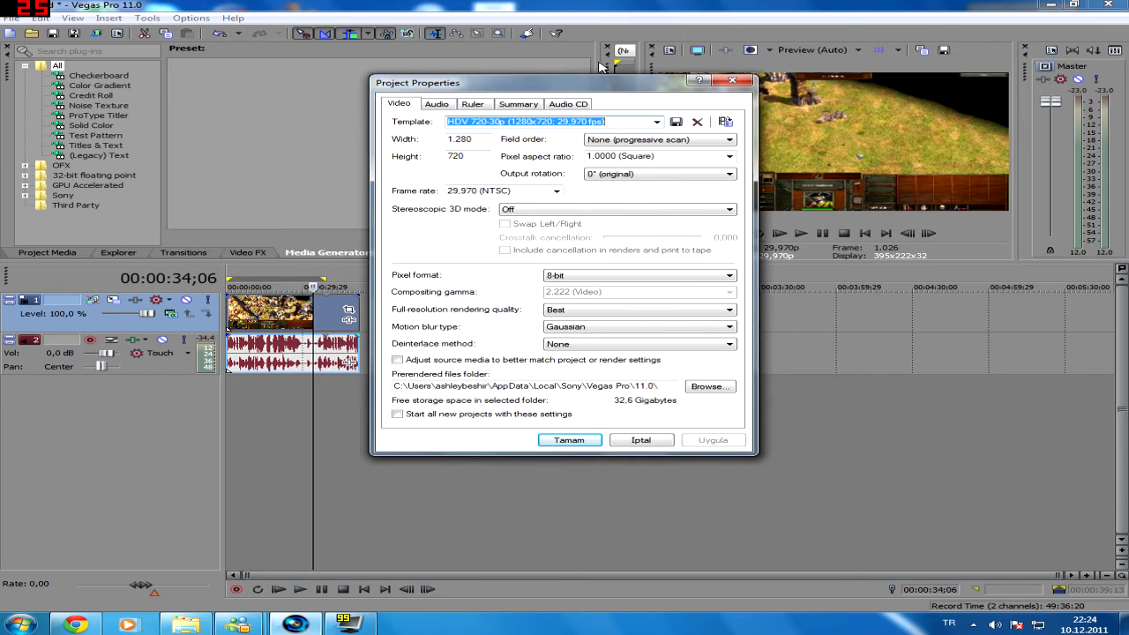
pyautogui.moveTo(434, 413)
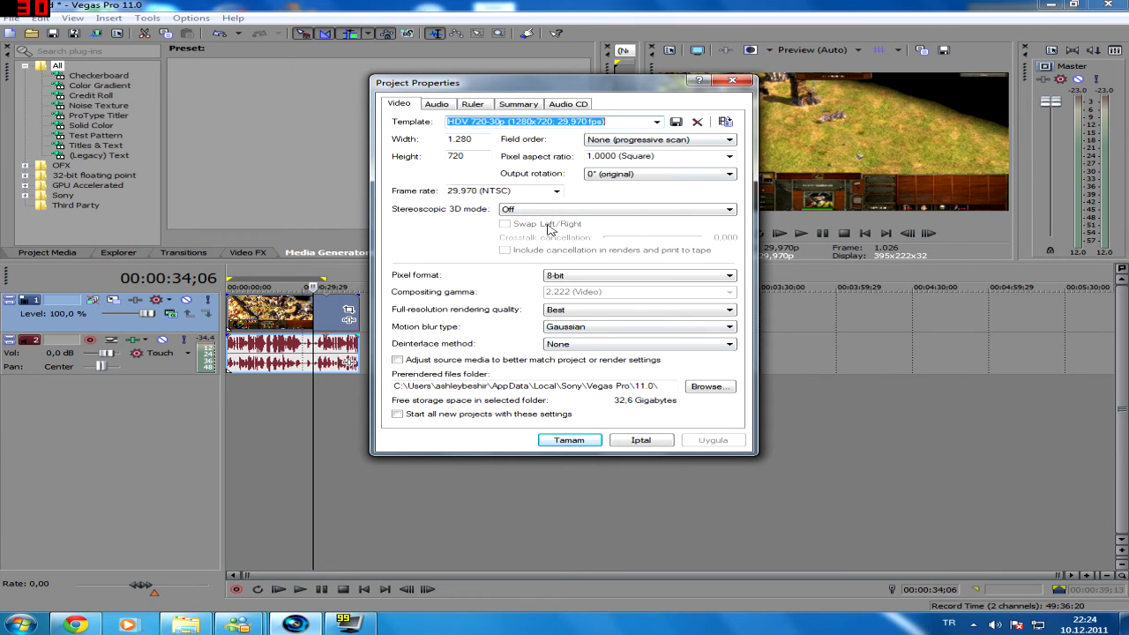
pyautogui.click(435, 102)
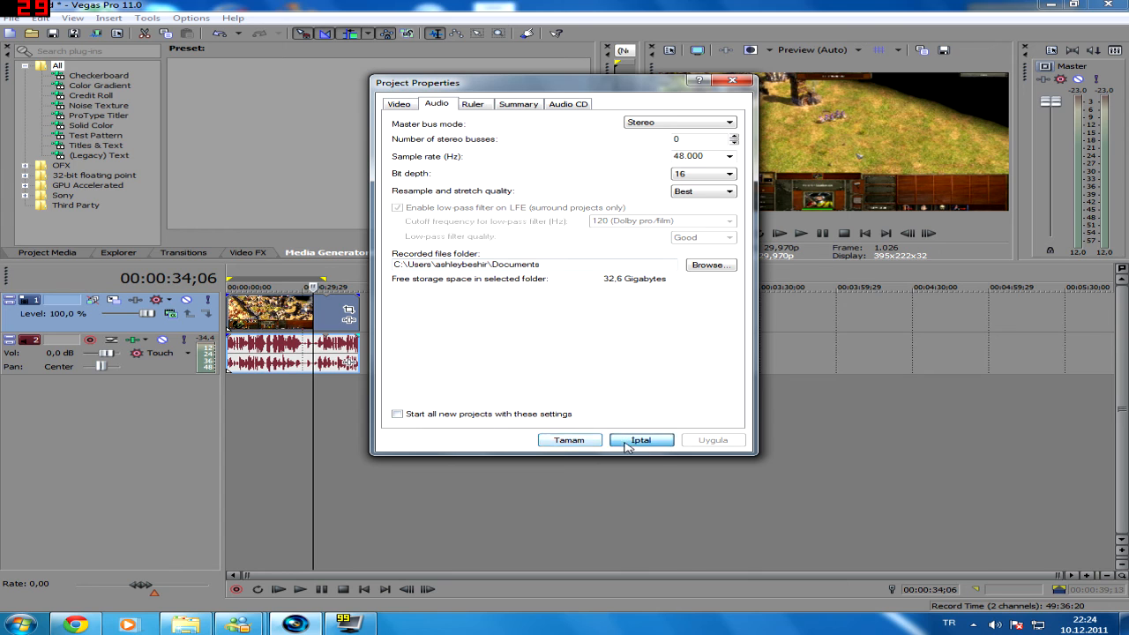
pyautogui.click(643, 441)
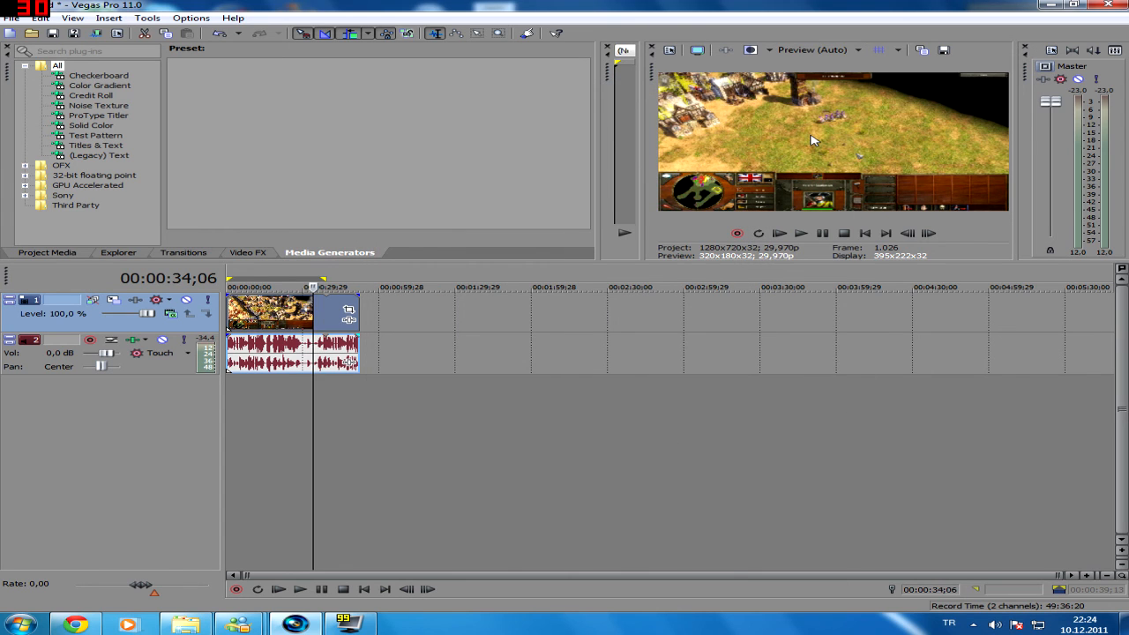